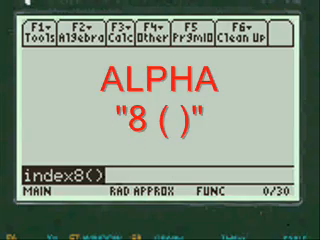
Run index8() from the home screen to show the calculus routines menu.
key("enter")
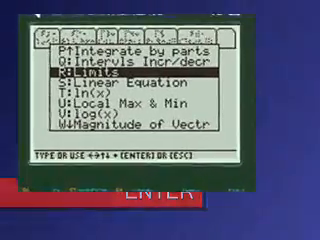
key("down")
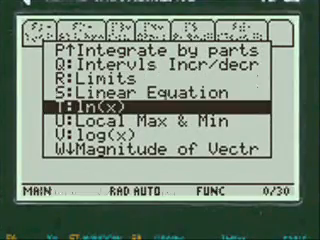
scroll("down", 3)
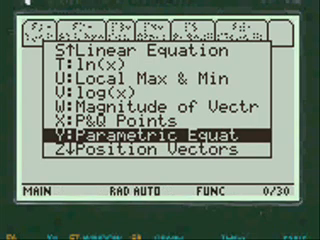
key("Up")
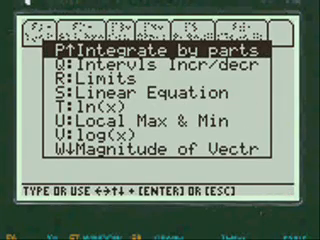
key("down")
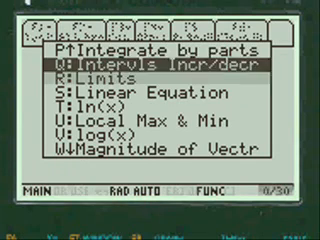
Choose 3: Limits so the Enter function f(x) dialog appears.
key("down")
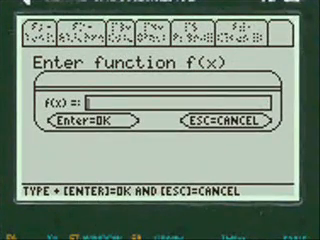
Fill the f(x) field with the rational function (x^3-7)/(x^2-4).
type("q")
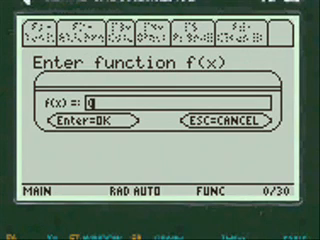
type("x")
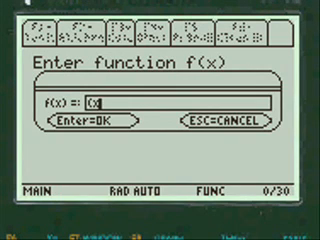
type("^3-")
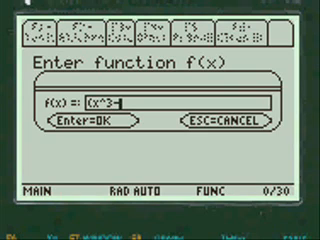
type("7x")
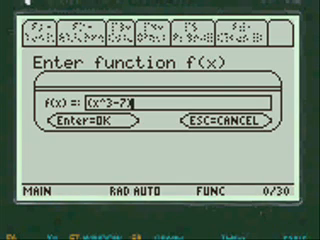
type("/")
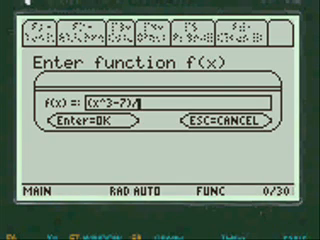
type("Q")
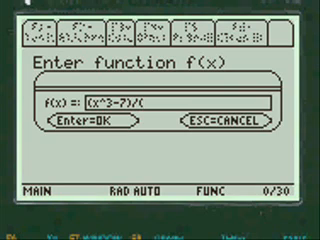
type("x")
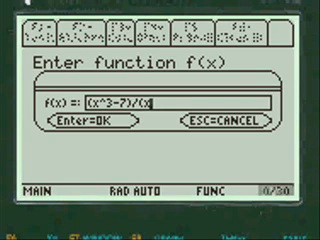
type("2")
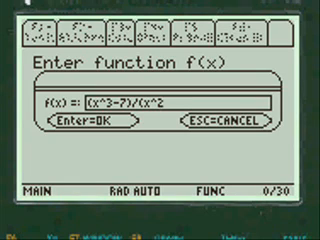
type("-4)")
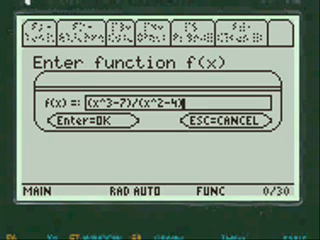